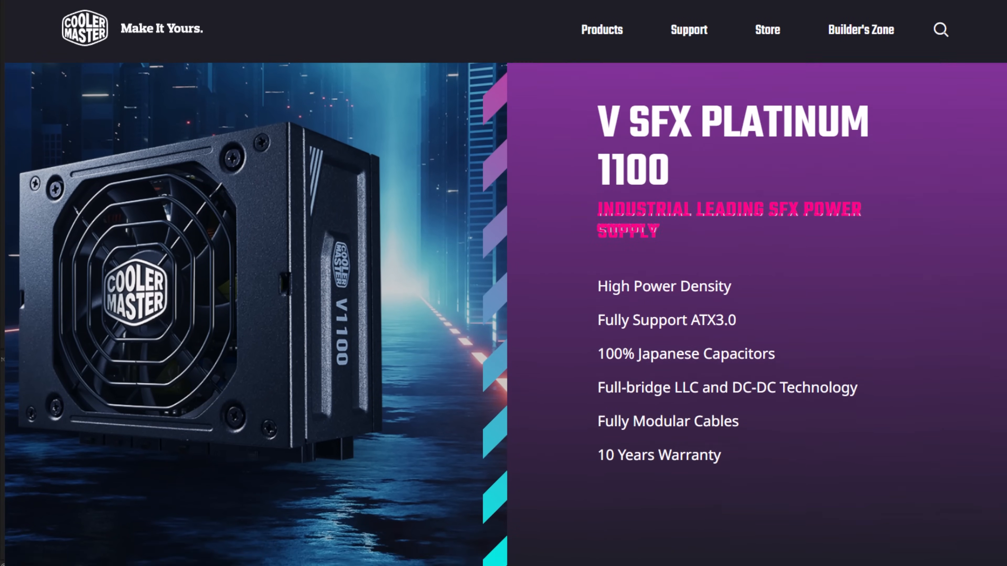
scroll("down", 3)
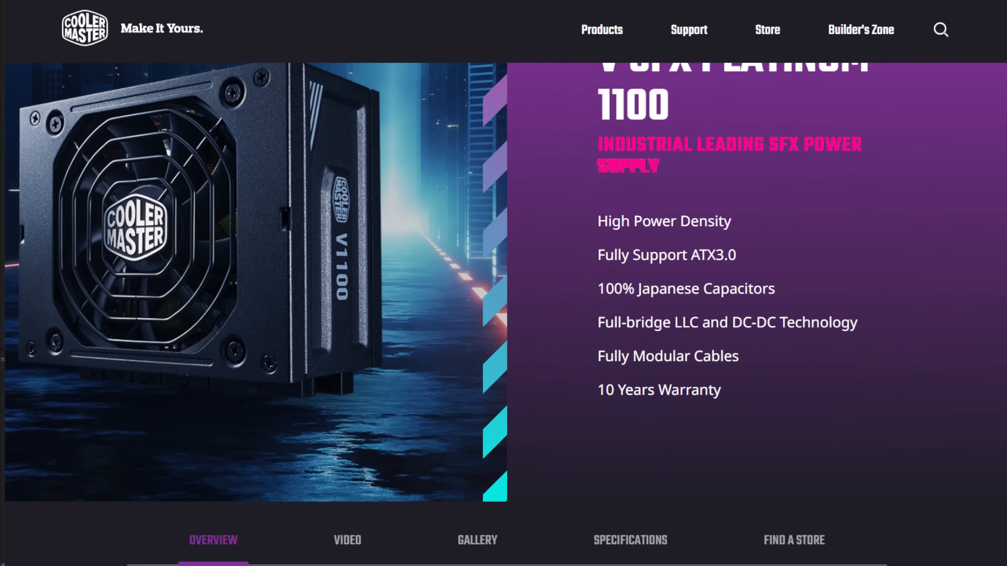